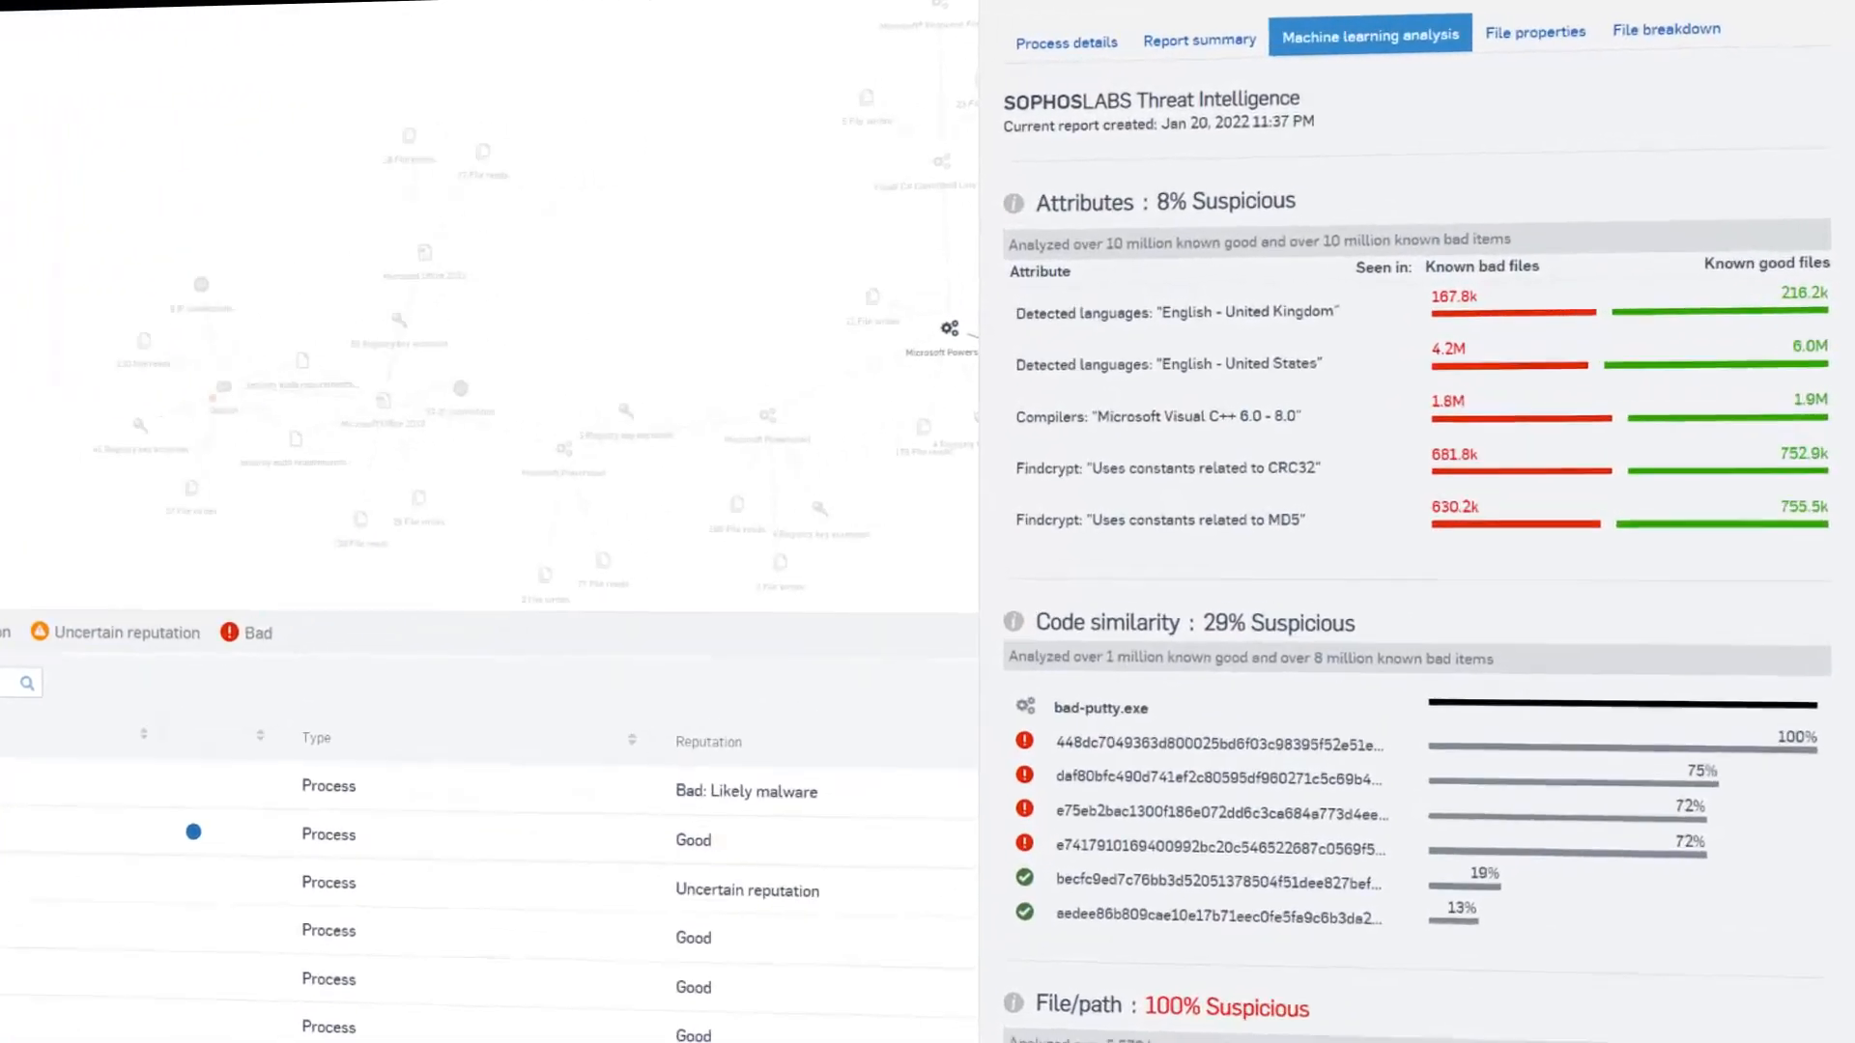
- Scroll the dashboard then go to the Account Health Check page showing endpoint and server protection status
scroll(down, 3)
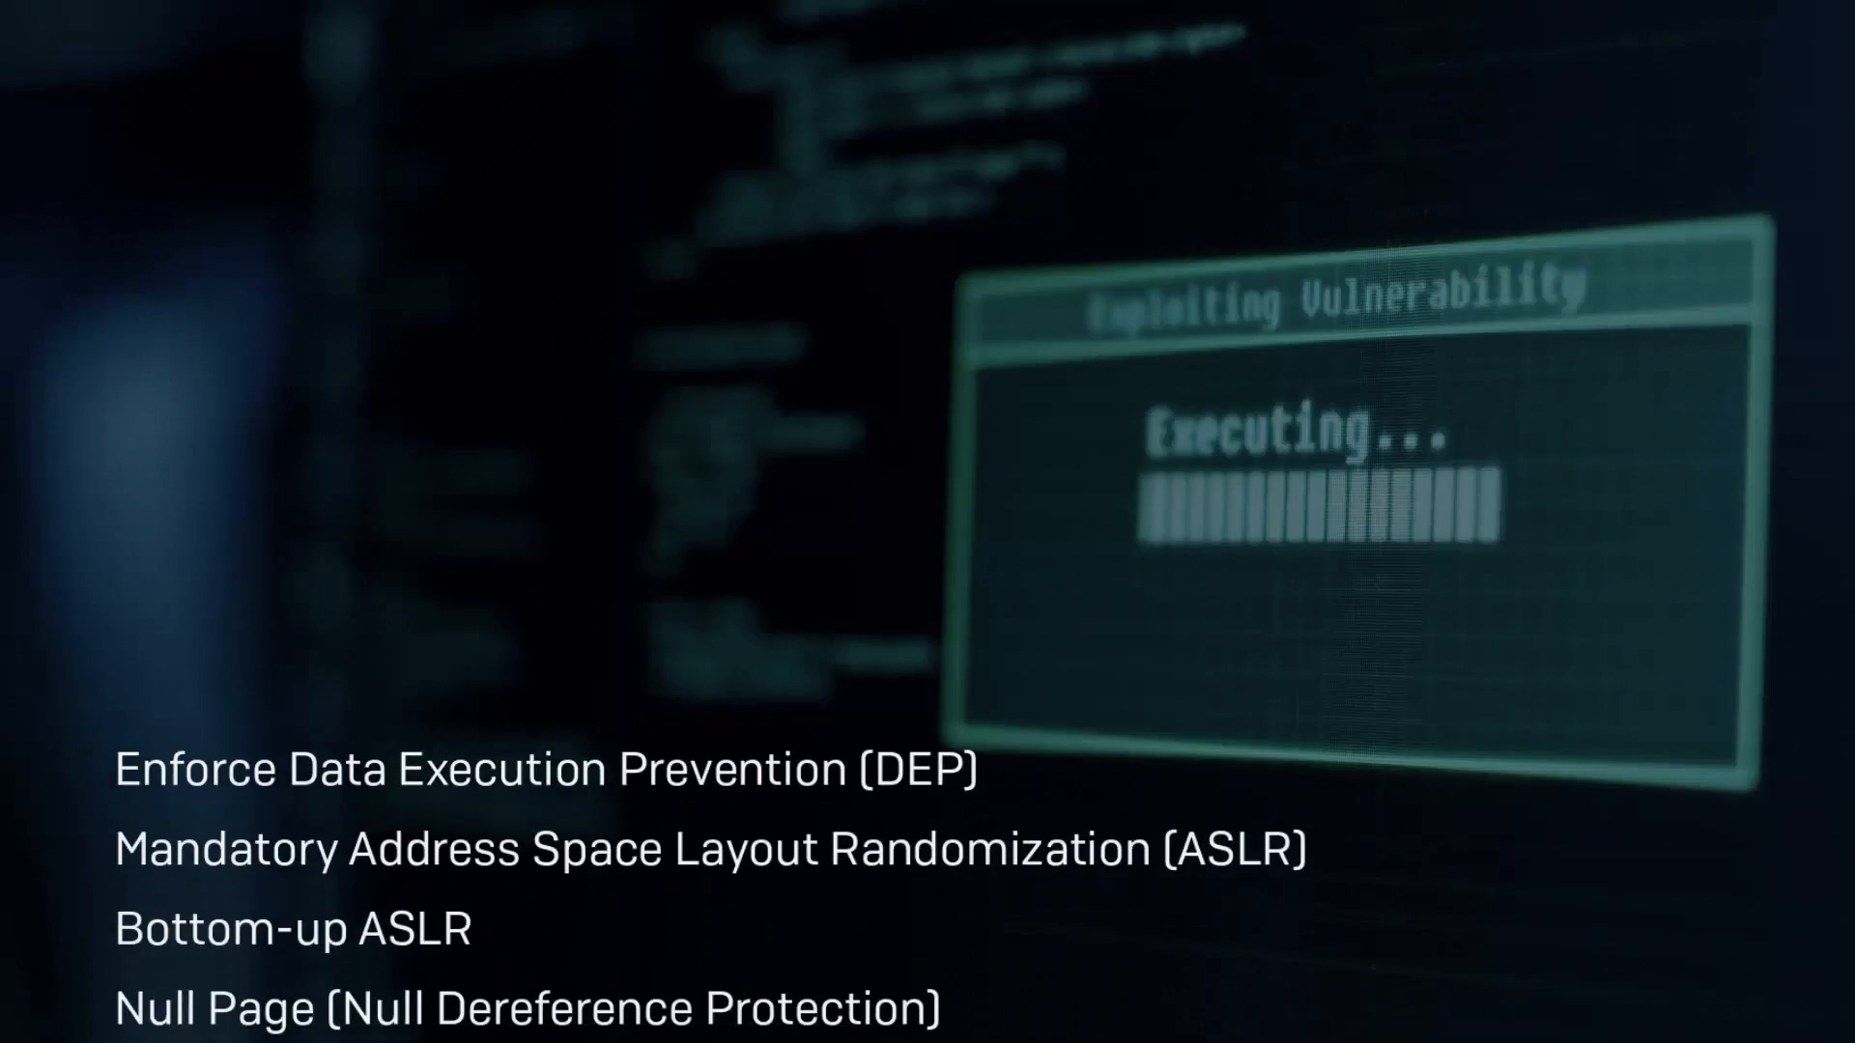
scroll(down, 3)
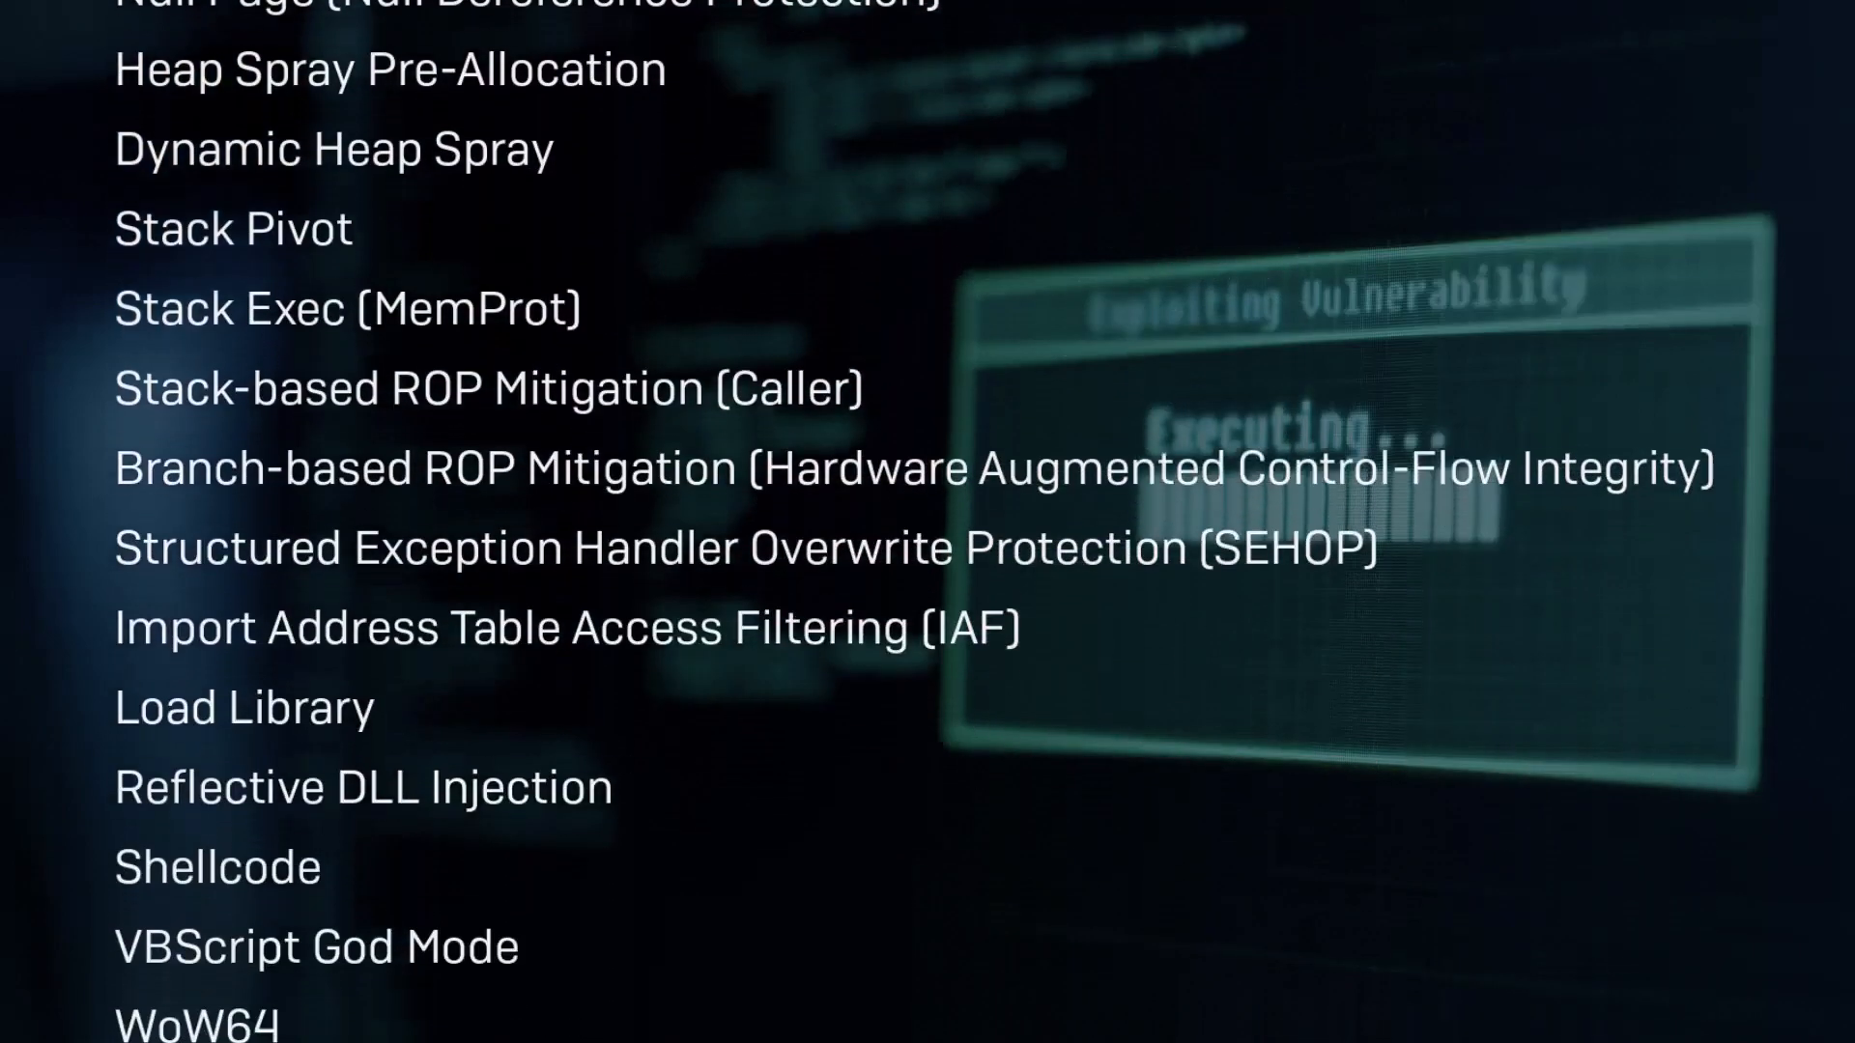
scroll(down, 3)
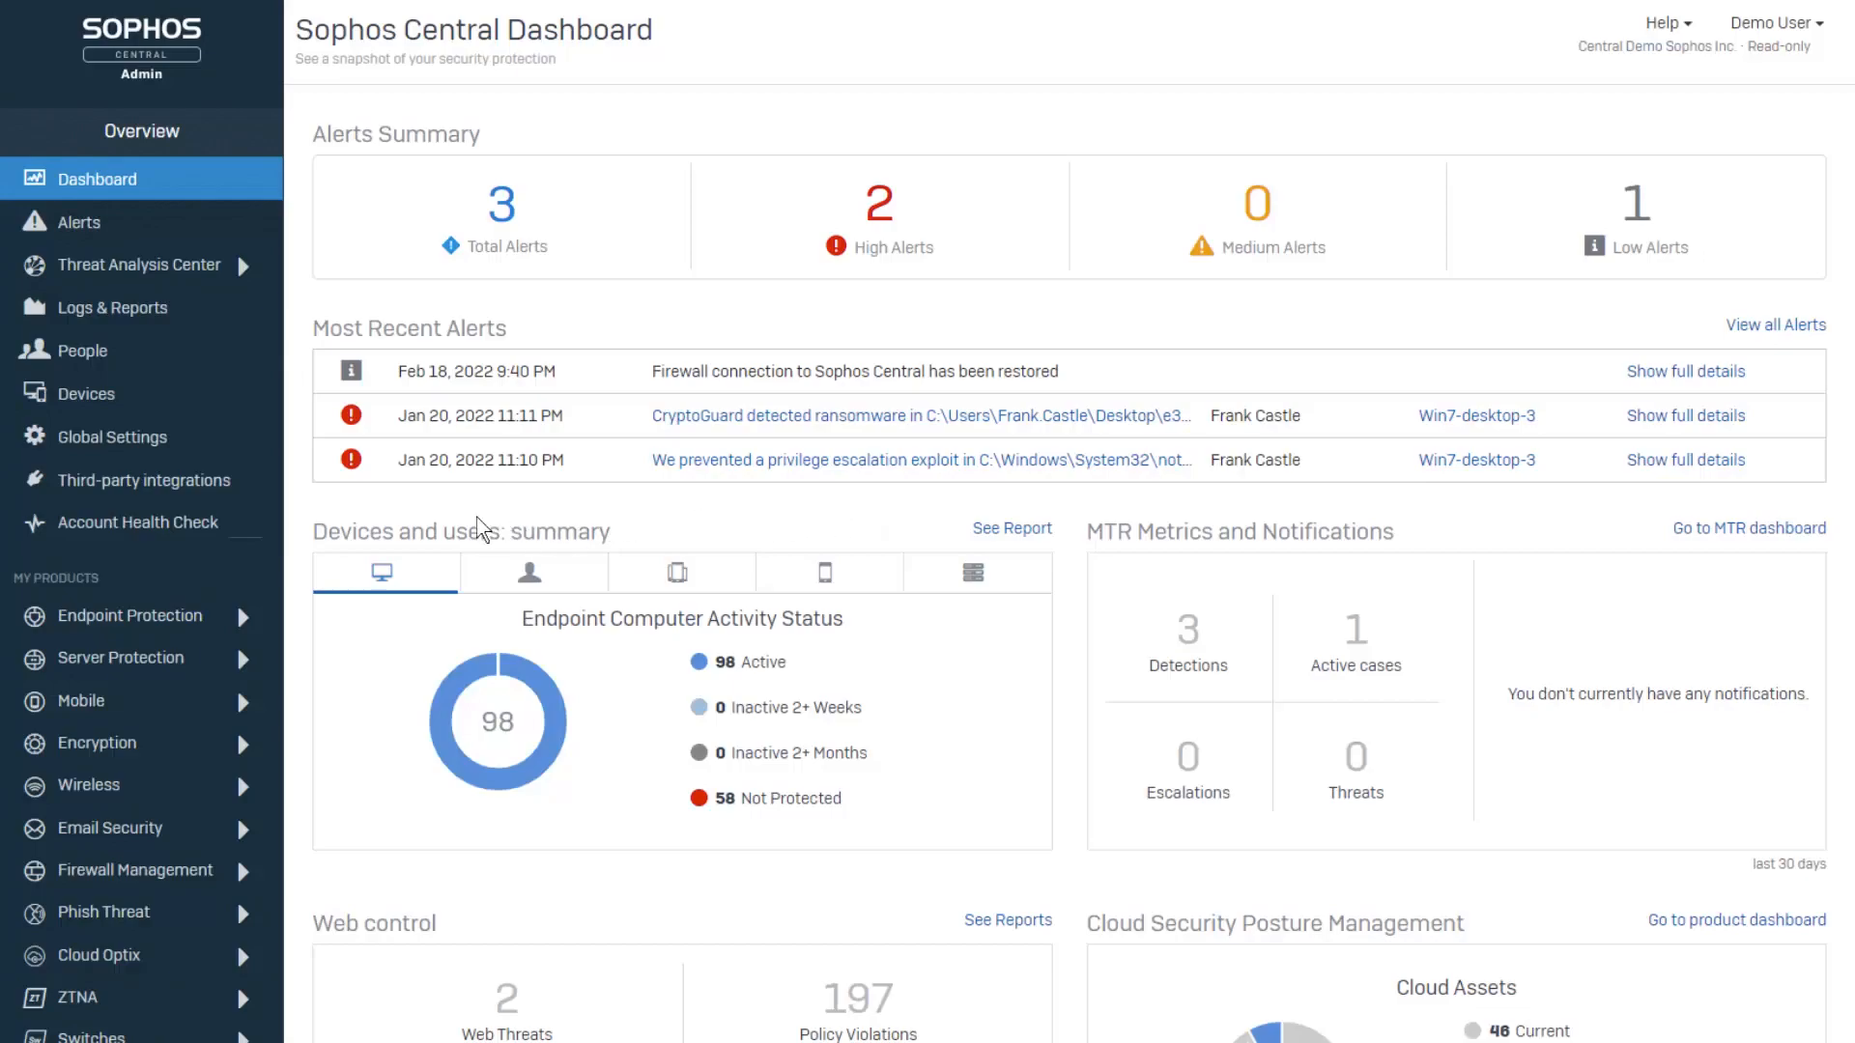
click(137, 522)
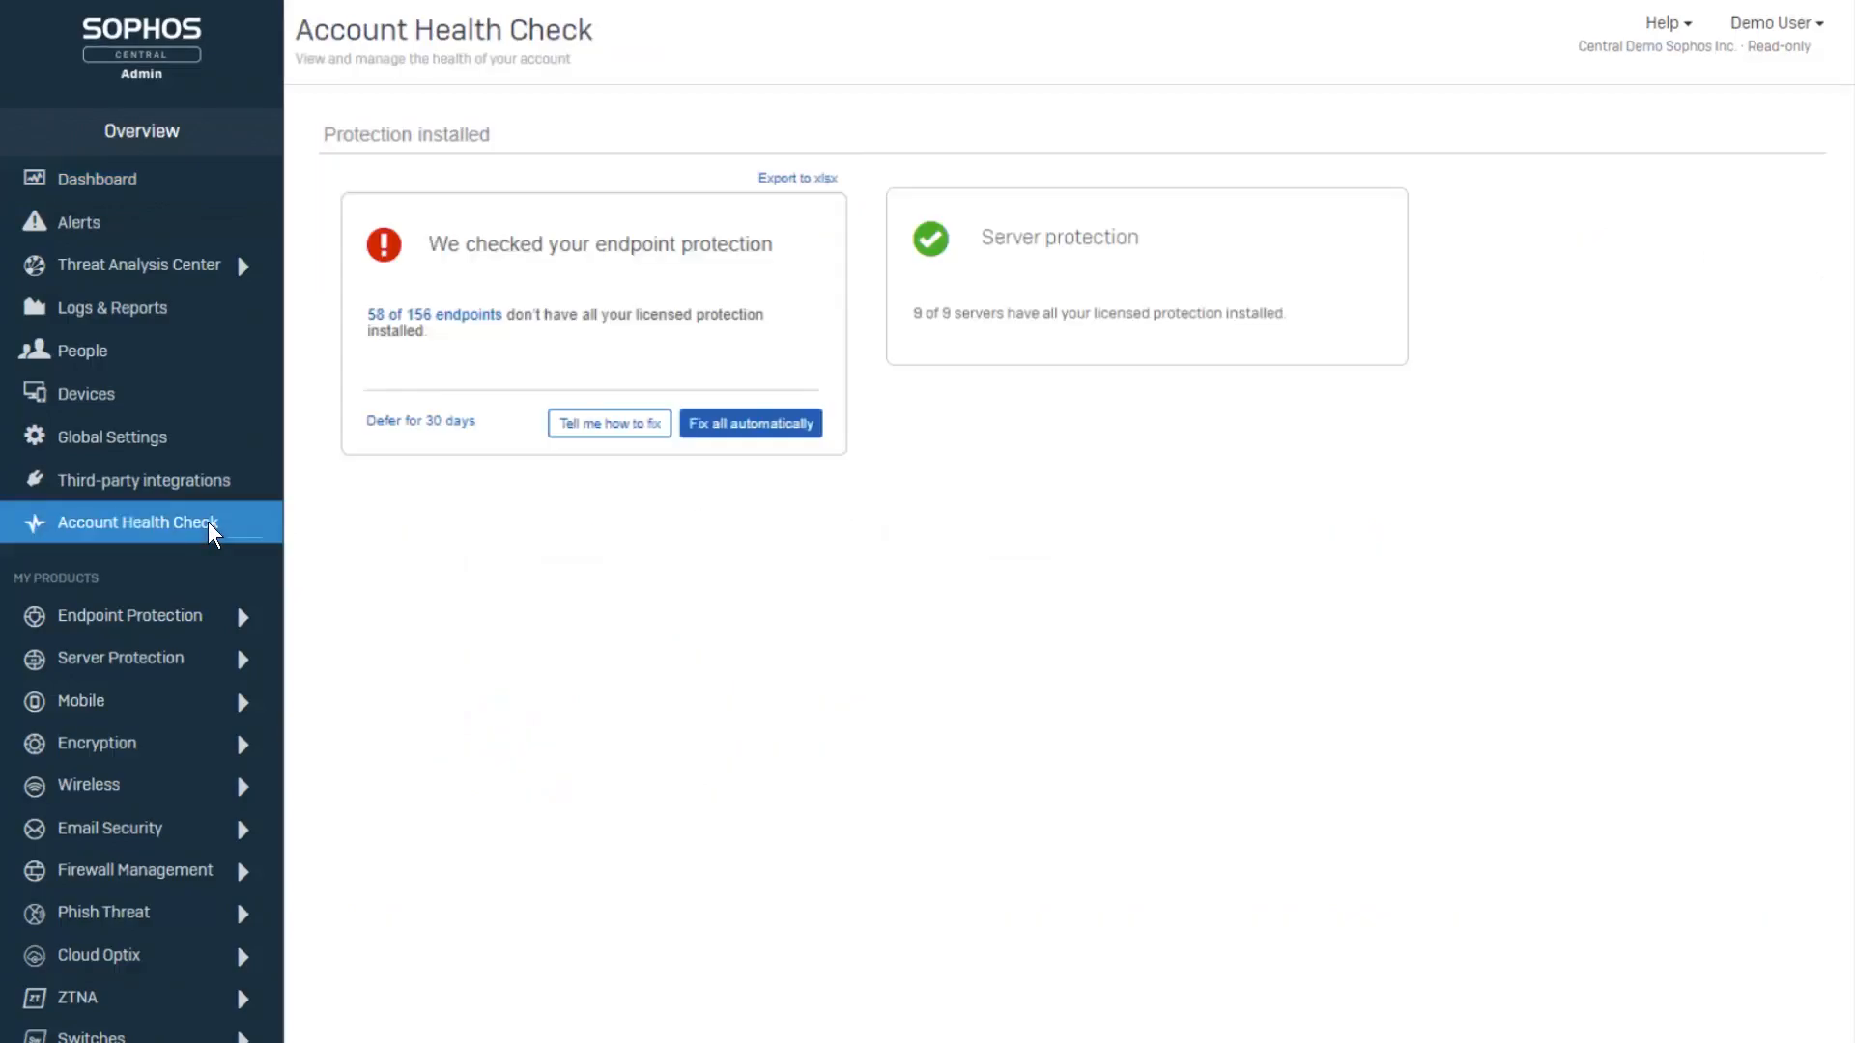